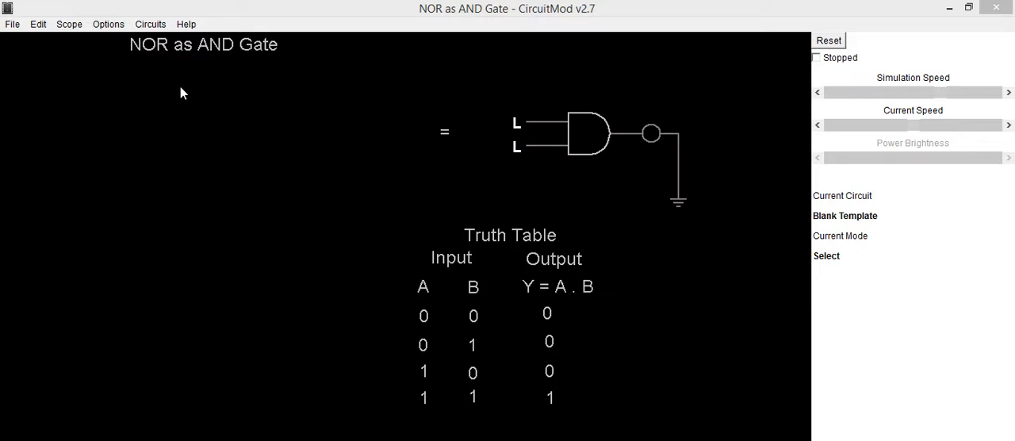
{"action": "mouse_move", "coordinate": [211, 68]}
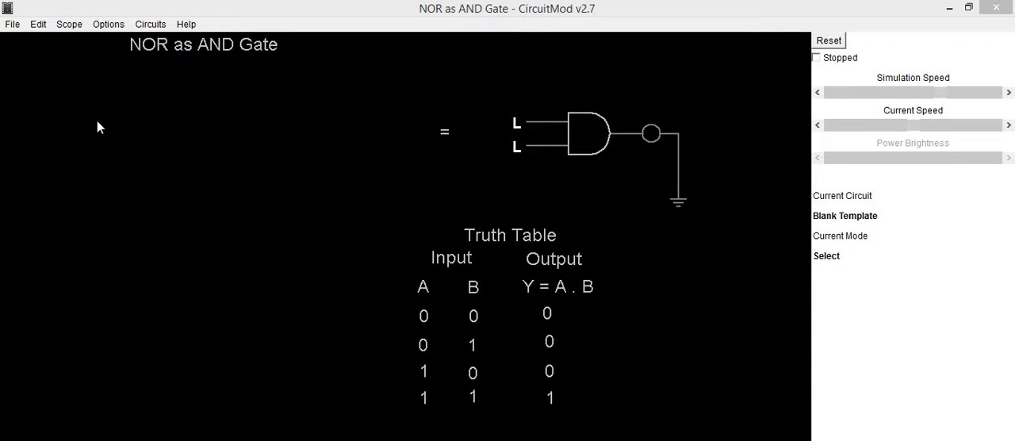
{"action": "mouse_move", "coordinate": [176, 86]}
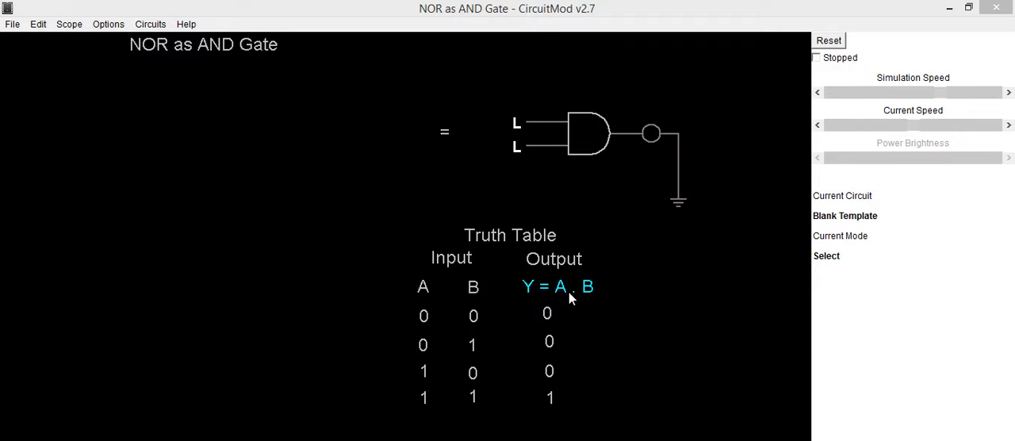
Step: Place a NOR gate at the left from the Logic Gates menu and start adding an LED to its output
{"action": "right_click", "coordinate": [159, 103]}
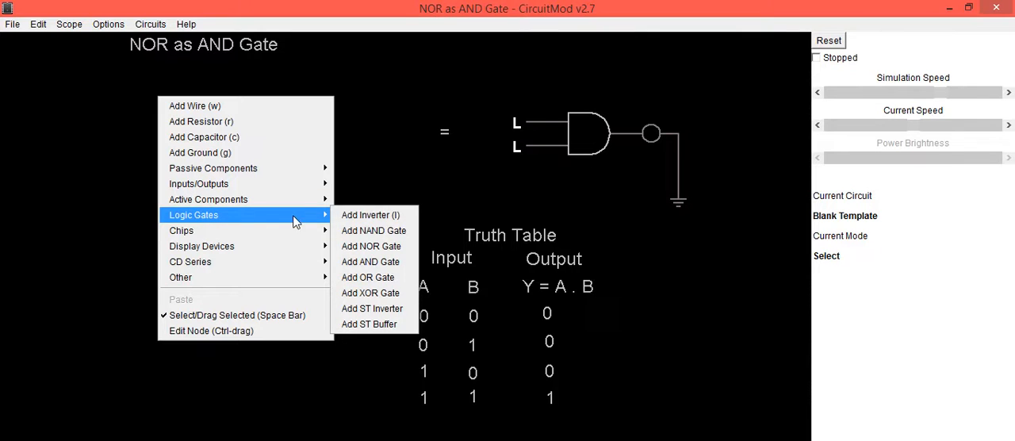
{"action": "left_click", "coordinate": [371, 246]}
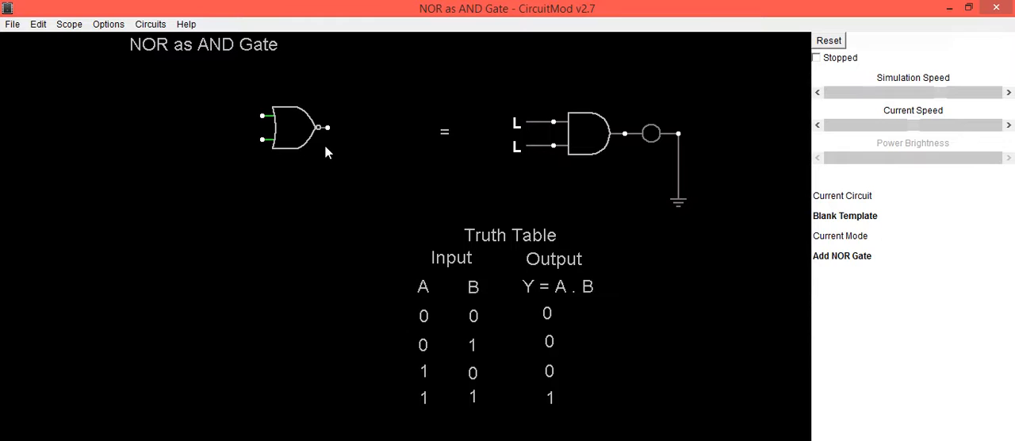
{"action": "right_click", "coordinate": [327, 150]}
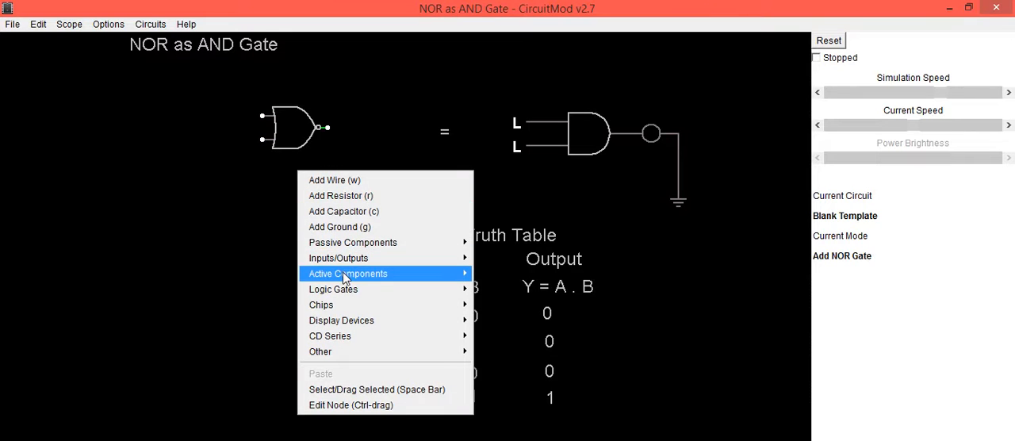
{"action": "mouse_move", "coordinate": [348, 305]}
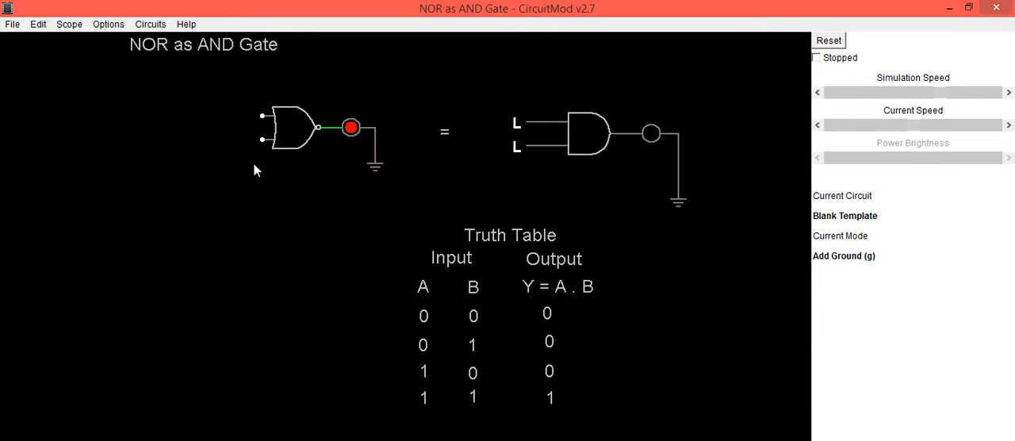
{"action": "mouse_move", "coordinate": [401, 108]}
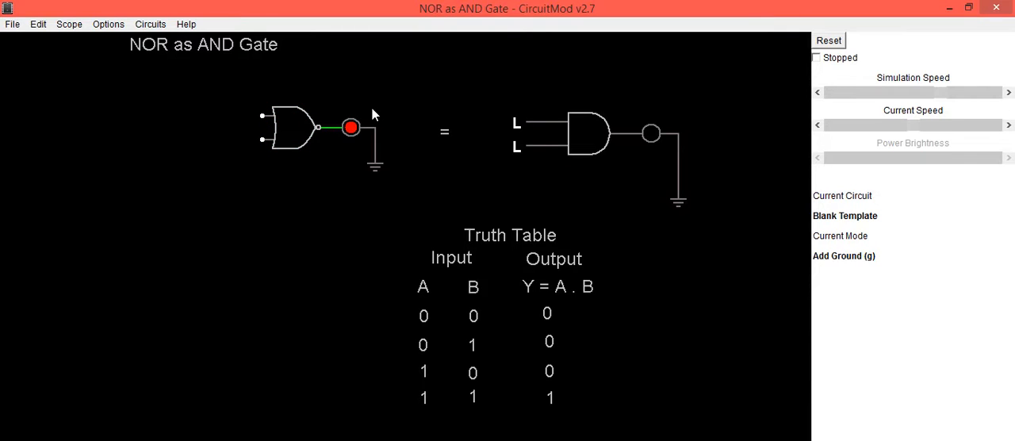
{"action": "mouse_move", "coordinate": [366, 117]}
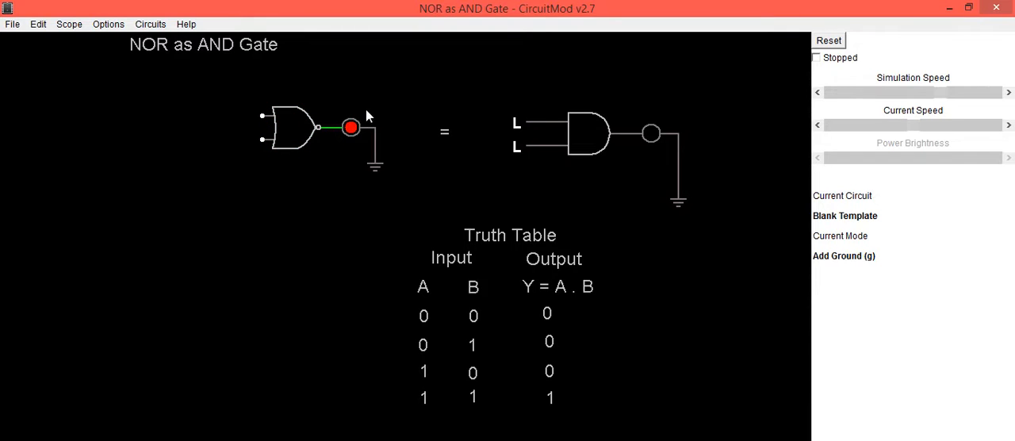
{"action": "mouse_move", "coordinate": [245, 155]}
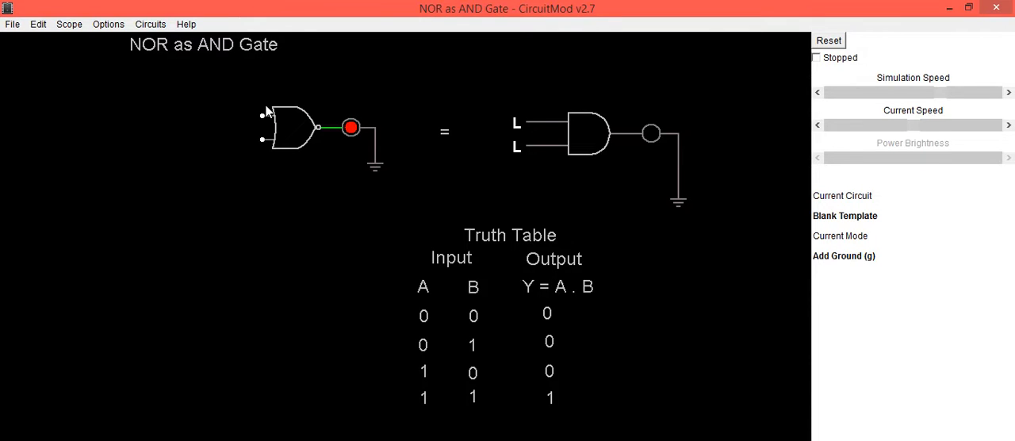
Step: Add two more NOR gates stacked to the left, feeding toward the output NOR gate, then return to Select mode
{"action": "left_click", "coordinate": [288, 129]}
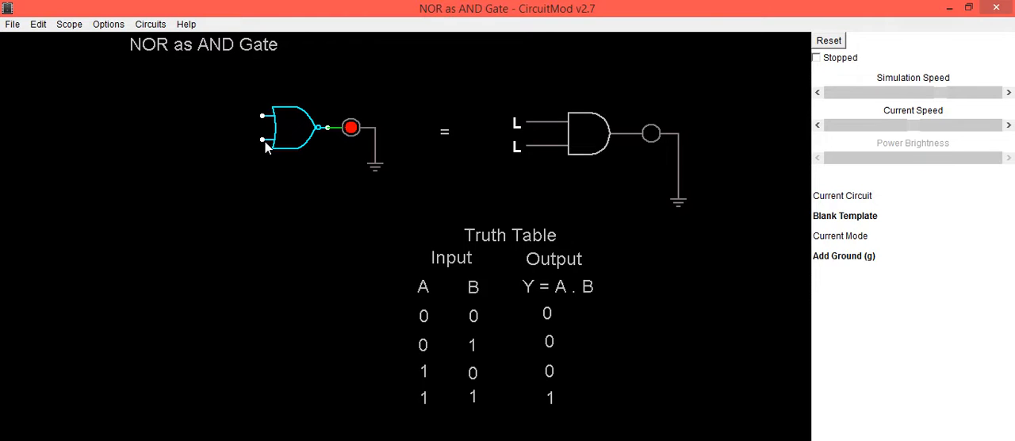
{"action": "right_click", "coordinate": [267, 146]}
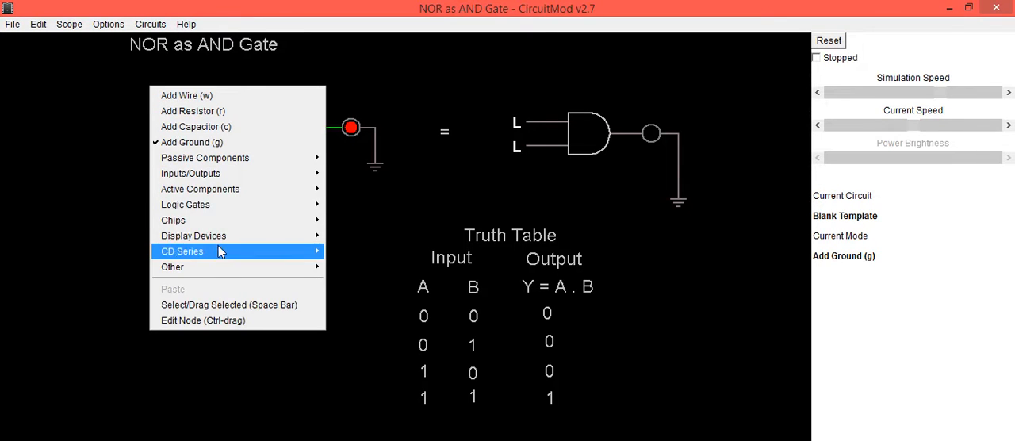
{"action": "mouse_move", "coordinate": [184, 204]}
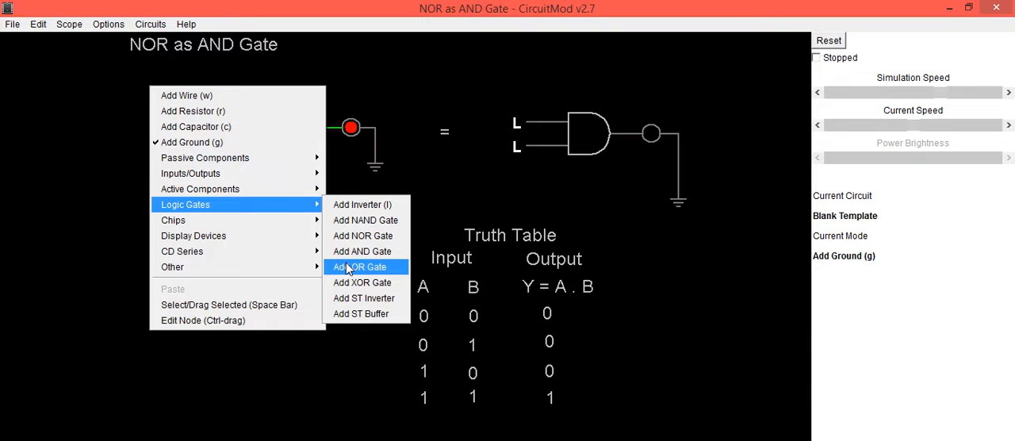
{"action": "left_click", "coordinate": [361, 267]}
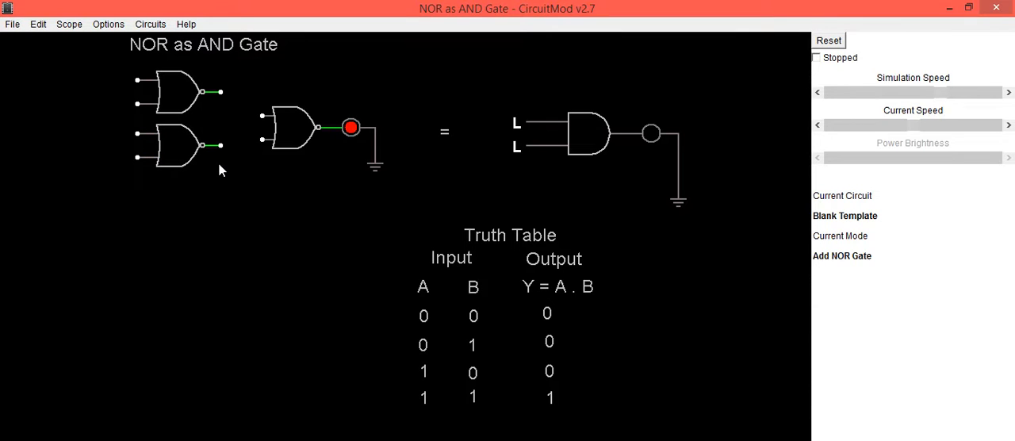
{"action": "right_click", "coordinate": [222, 171]}
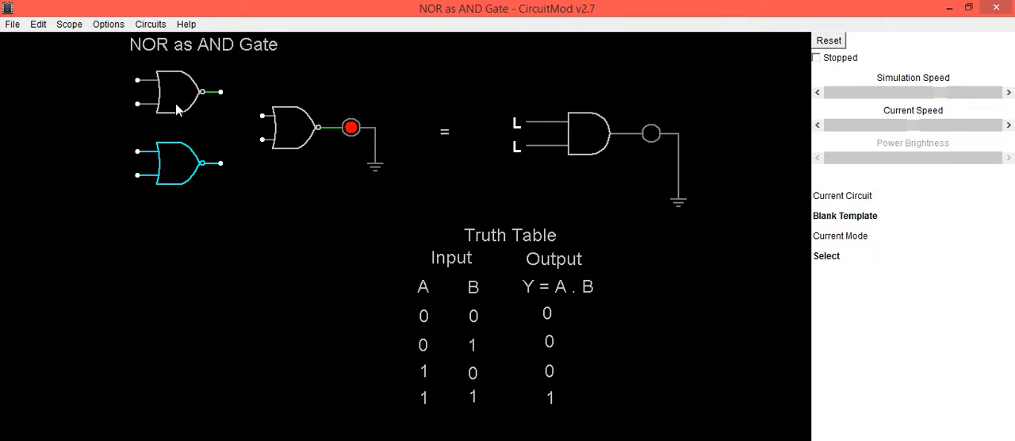
{"action": "mouse_move", "coordinate": [225, 130]}
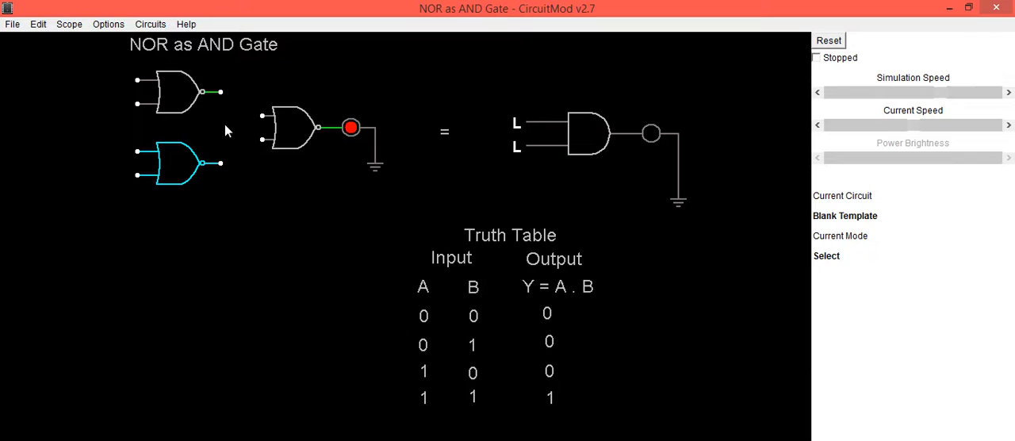
{"action": "mouse_move", "coordinate": [222, 79]}
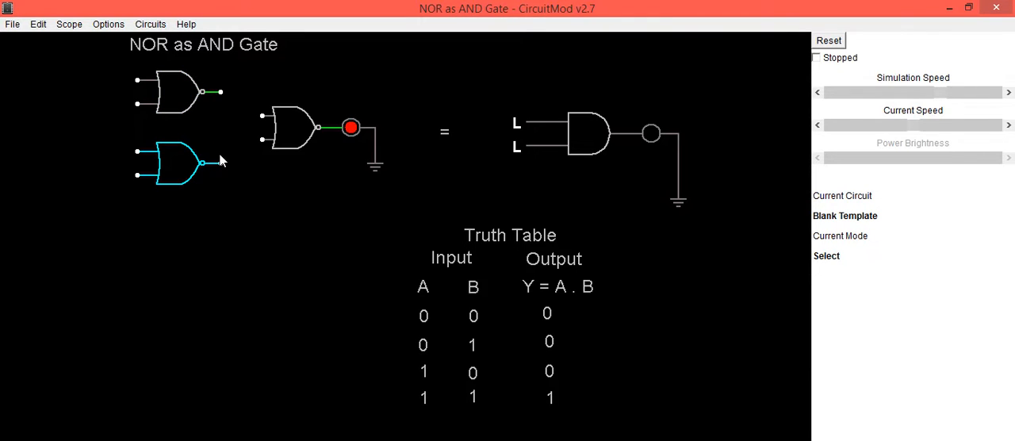
Step: Wire both left NOR gates' outputs to the output gate and tie each left gate's two inputs together
{"action": "right_click", "coordinate": [246, 176]}
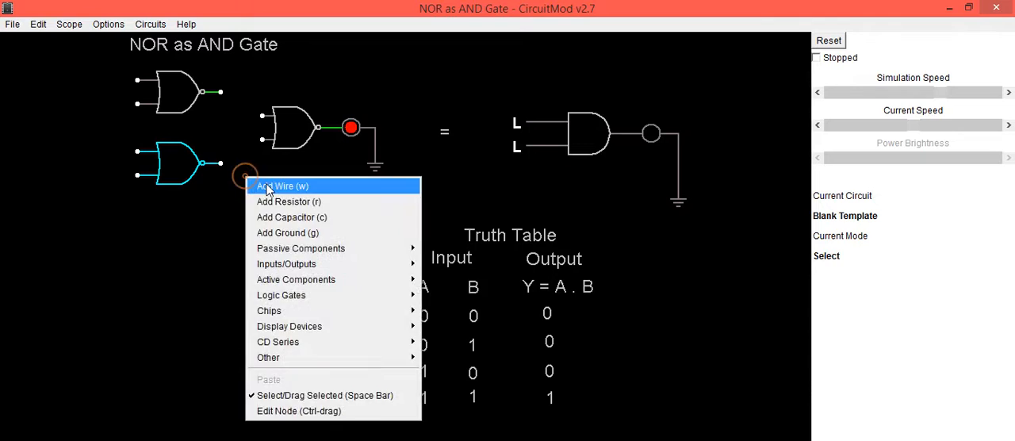
{"action": "left_click", "coordinate": [282, 185]}
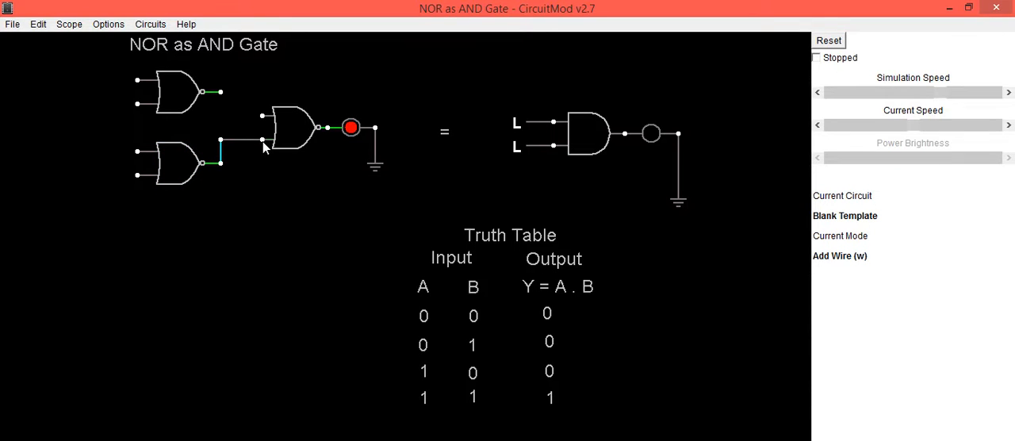
{"action": "left_click", "coordinate": [220, 92]}
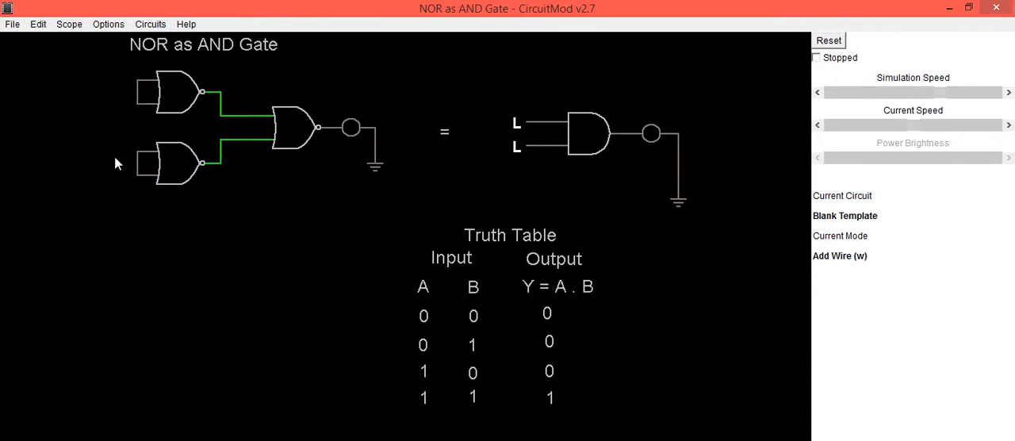
{"action": "right_click", "coordinate": [116, 164]}
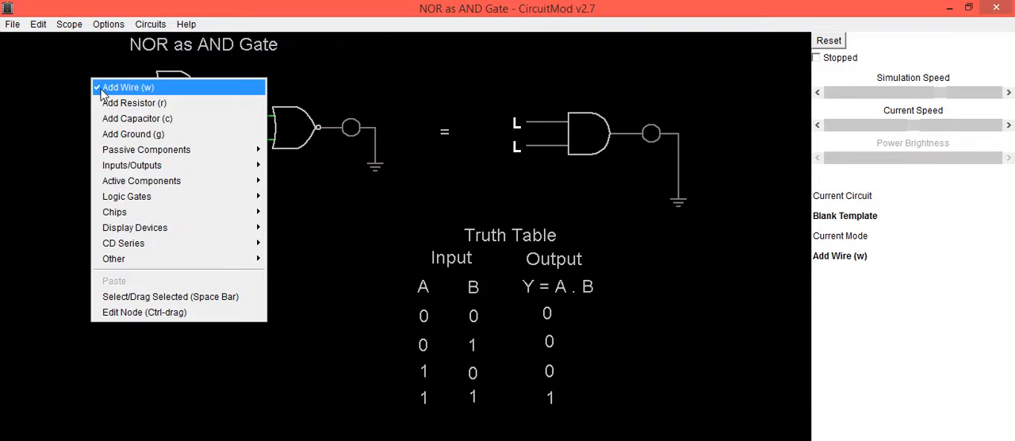
{"action": "left_click", "coordinate": [127, 87]}
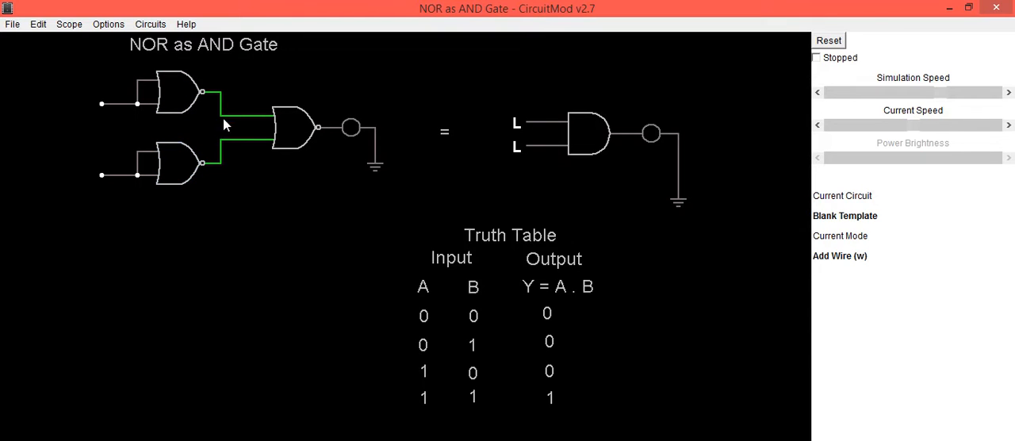
{"action": "mouse_move", "coordinate": [231, 92]}
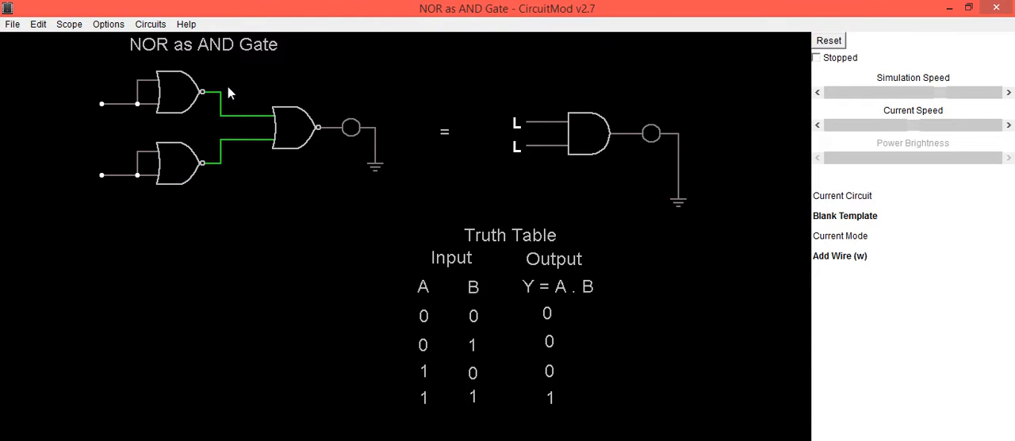
{"action": "mouse_move", "coordinate": [231, 155]}
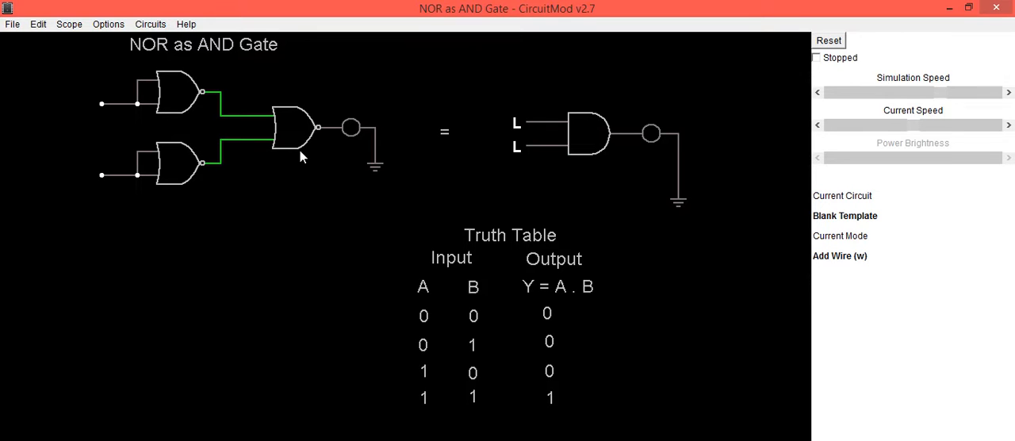
{"action": "mouse_move", "coordinate": [364, 109]}
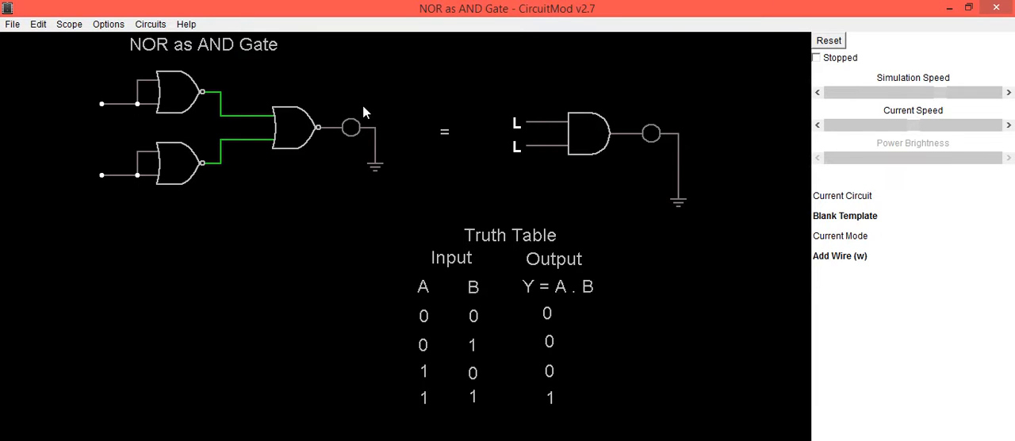
{"action": "mouse_move", "coordinate": [384, 111]}
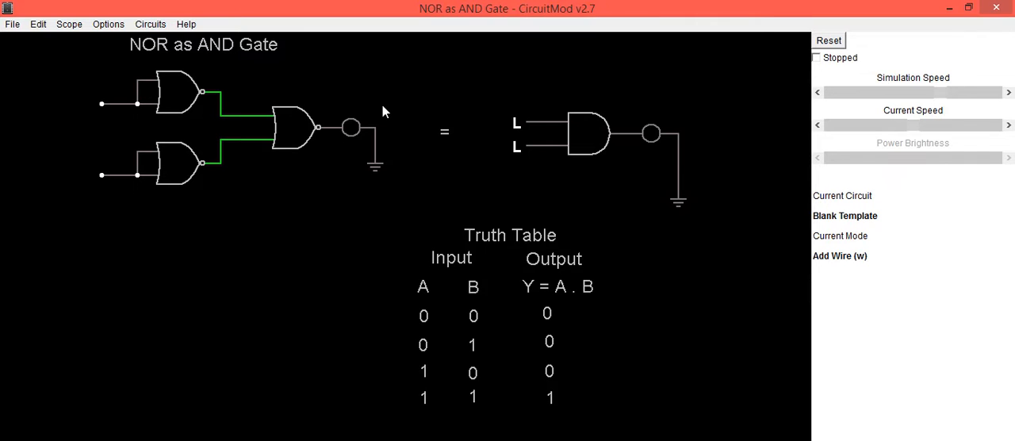
{"action": "mouse_move", "coordinate": [46, 96]}
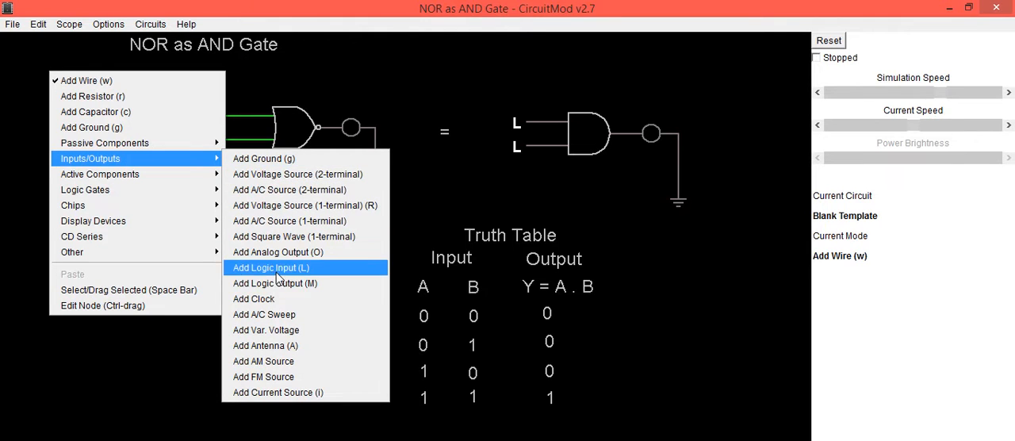
Step: Attach logic inputs to both first-stage NOR gates and switch input A high while B stays low
{"action": "left_click", "coordinate": [270, 266]}
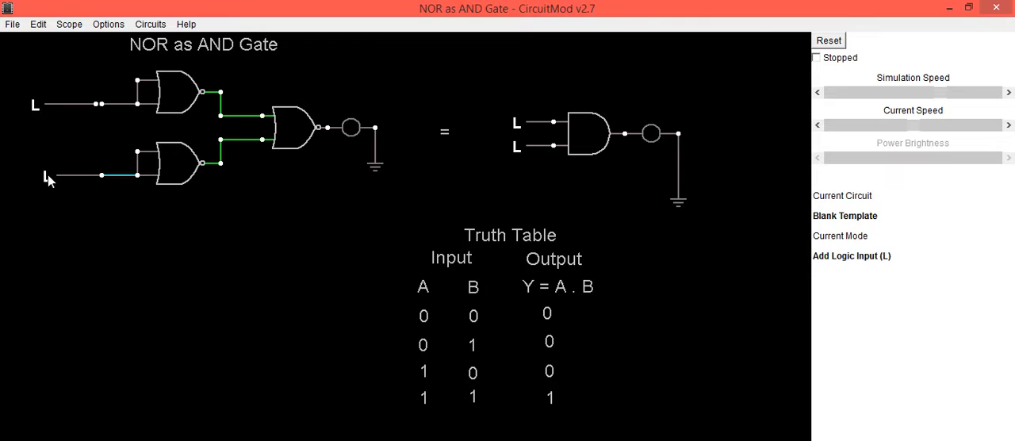
{"action": "mouse_move", "coordinate": [40, 178]}
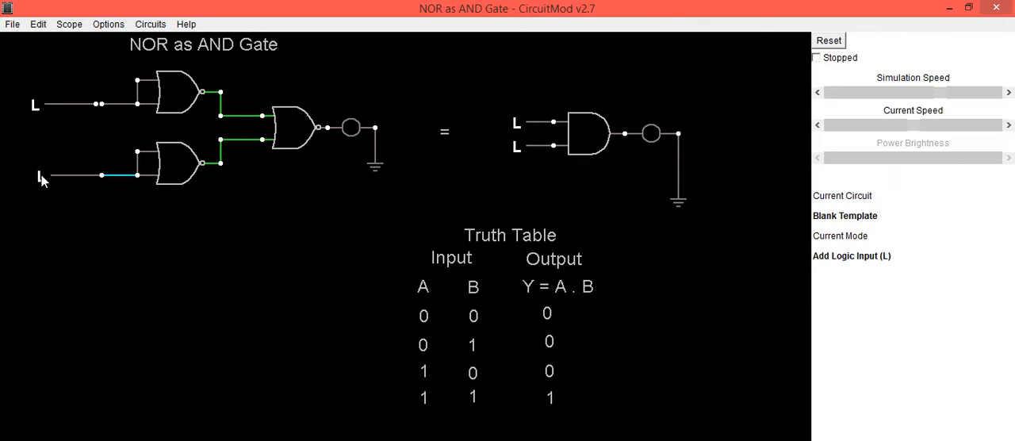
{"action": "right_click", "coordinate": [293, 176]}
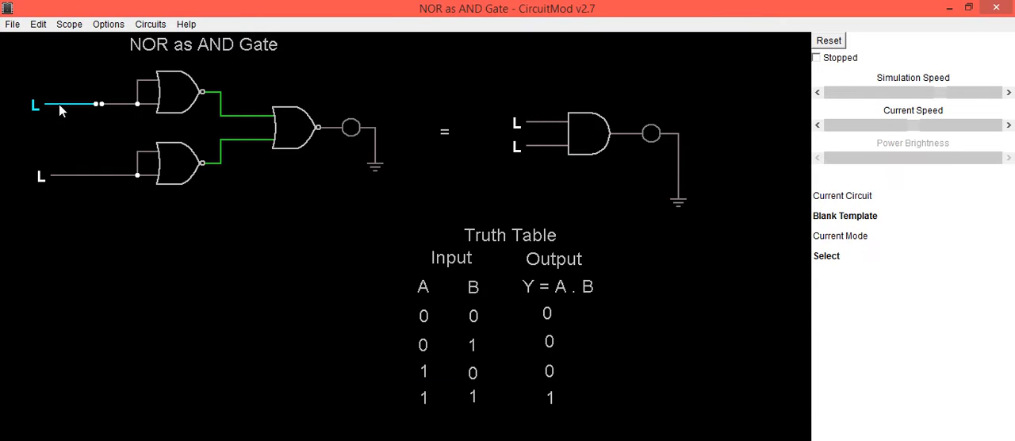
{"action": "left_click", "coordinate": [35, 105]}
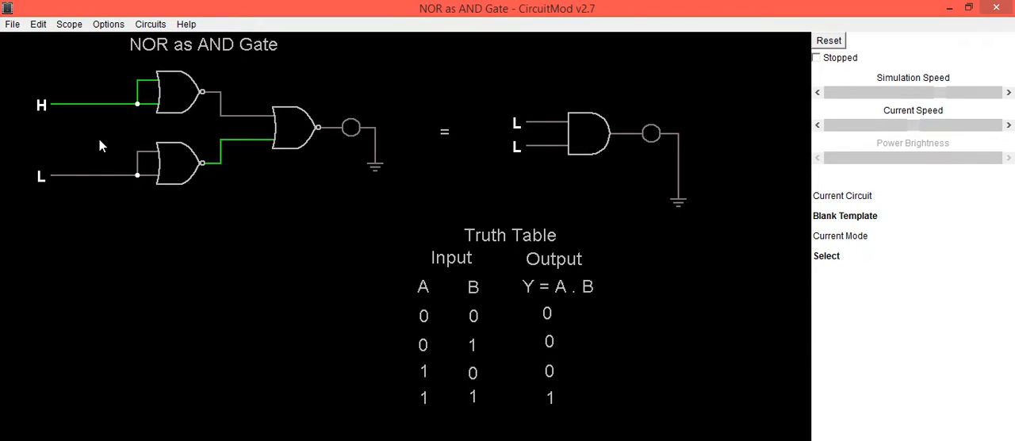
{"action": "mouse_move", "coordinate": [317, 187]}
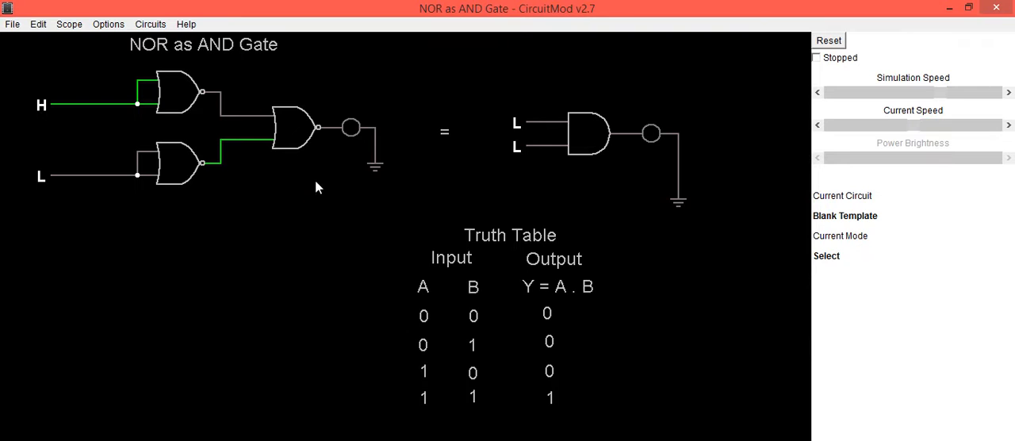
{"action": "mouse_move", "coordinate": [219, 221]}
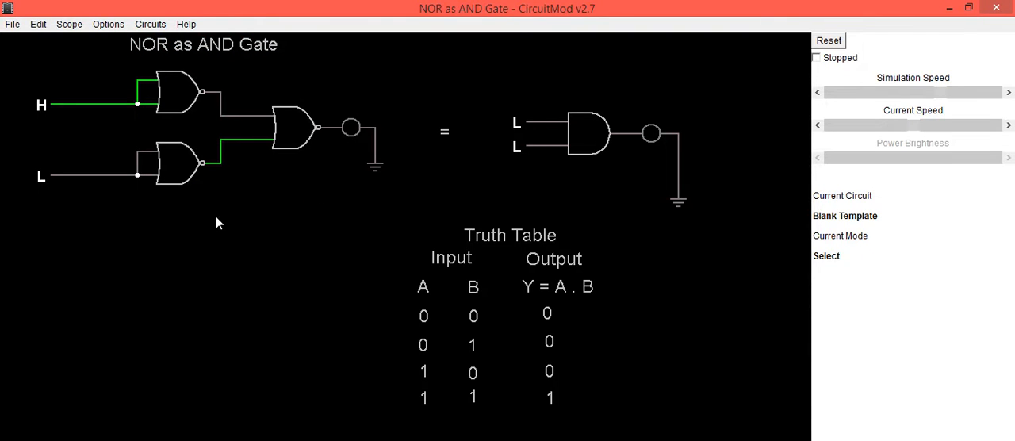
{"action": "mouse_move", "coordinate": [45, 120]}
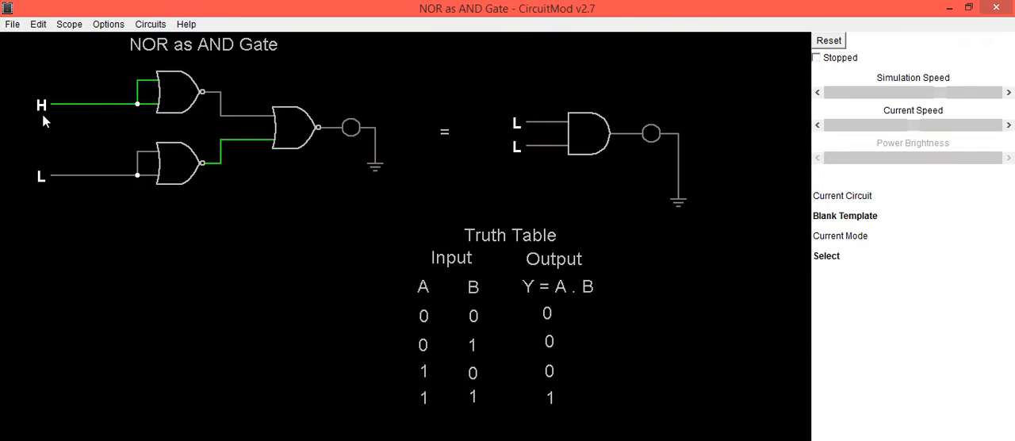
Step: Toggle the inputs through the 00 and 01 rows, confirming the LED stays off
{"action": "left_click", "coordinate": [40, 105]}
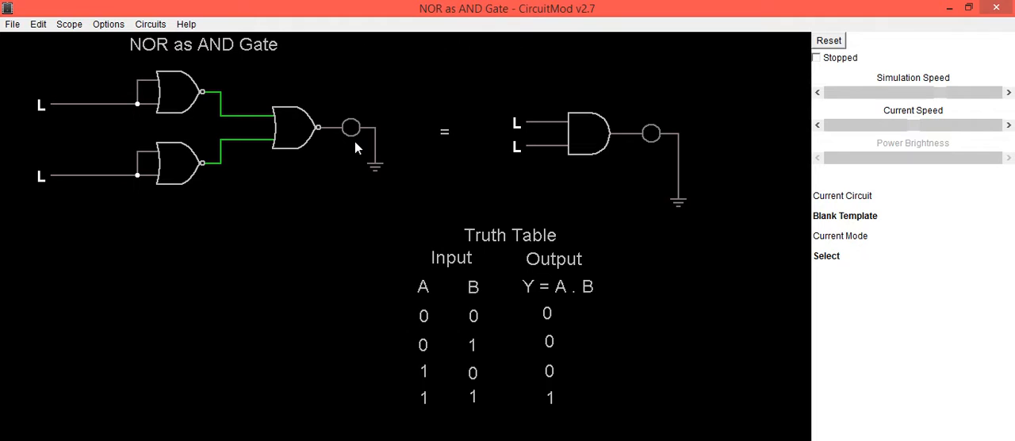
{"action": "mouse_move", "coordinate": [469, 156]}
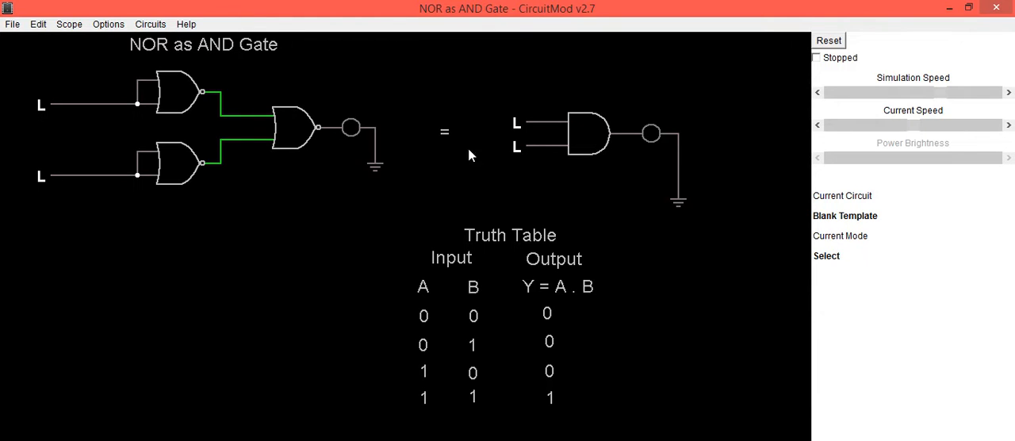
{"action": "mouse_move", "coordinate": [567, 169]}
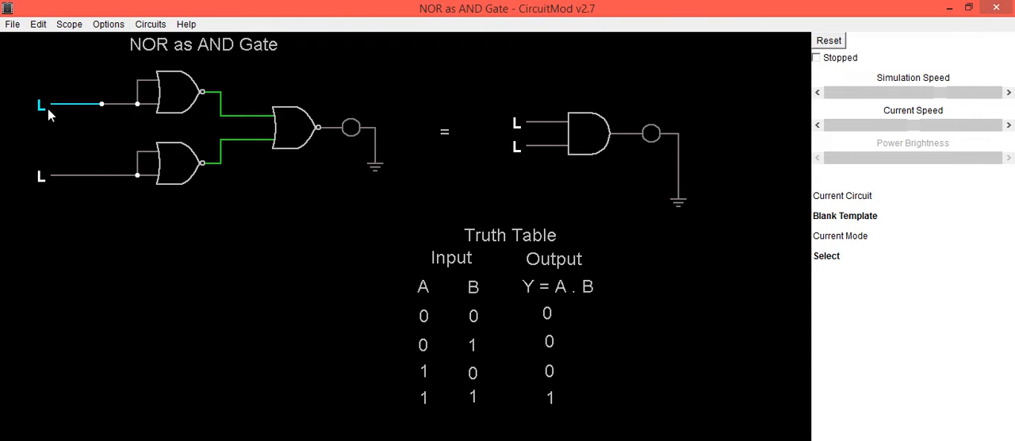
{"action": "left_click", "coordinate": [41, 175]}
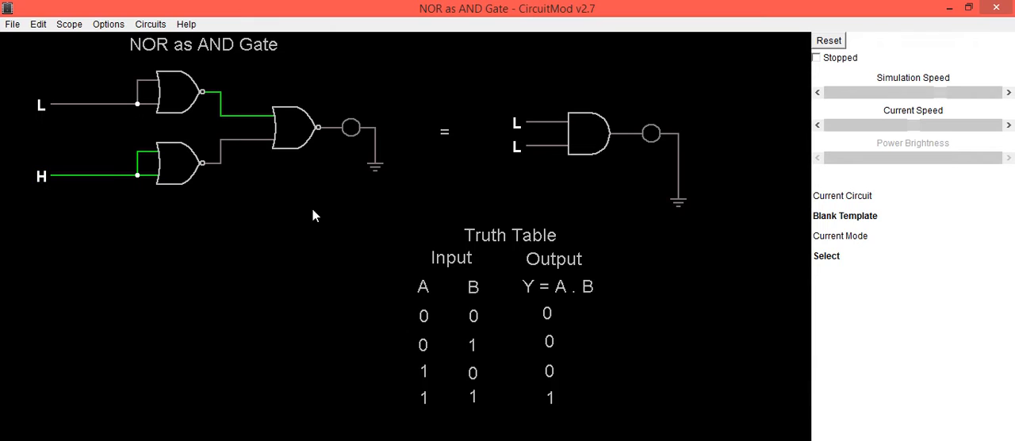
{"action": "mouse_move", "coordinate": [358, 147]}
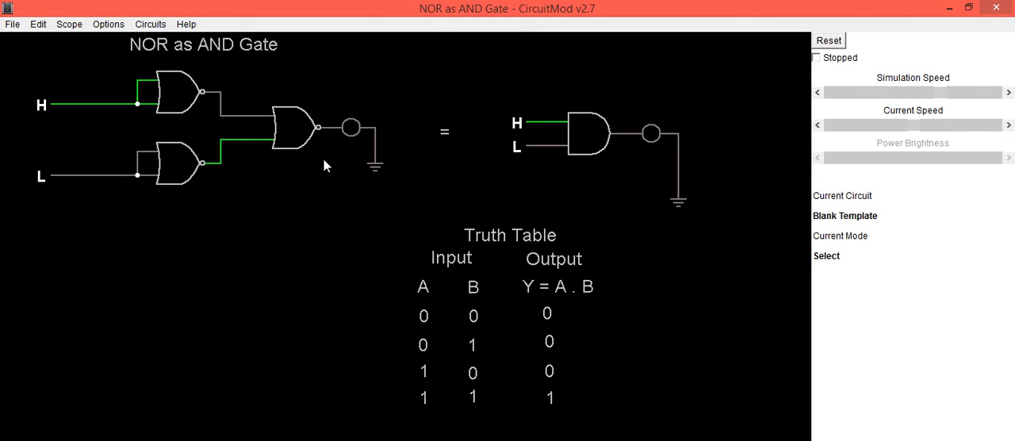
{"action": "mouse_move", "coordinate": [355, 150]}
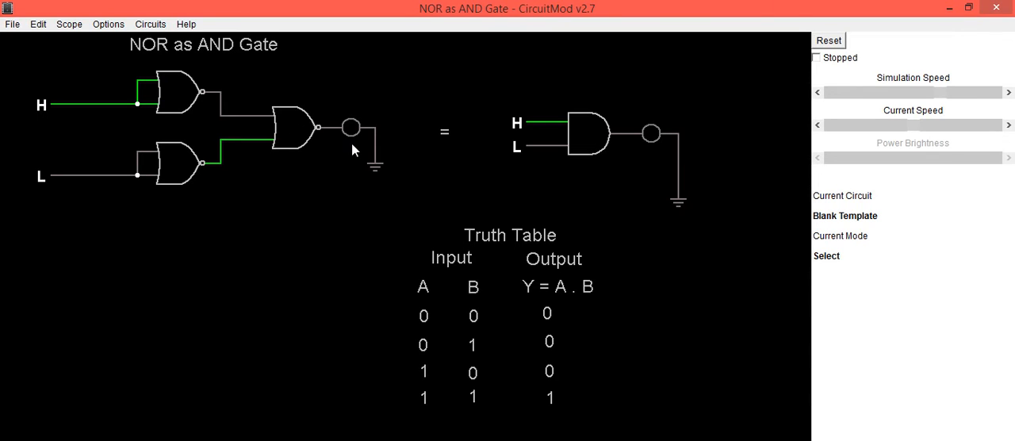
{"action": "mouse_move", "coordinate": [557, 377]}
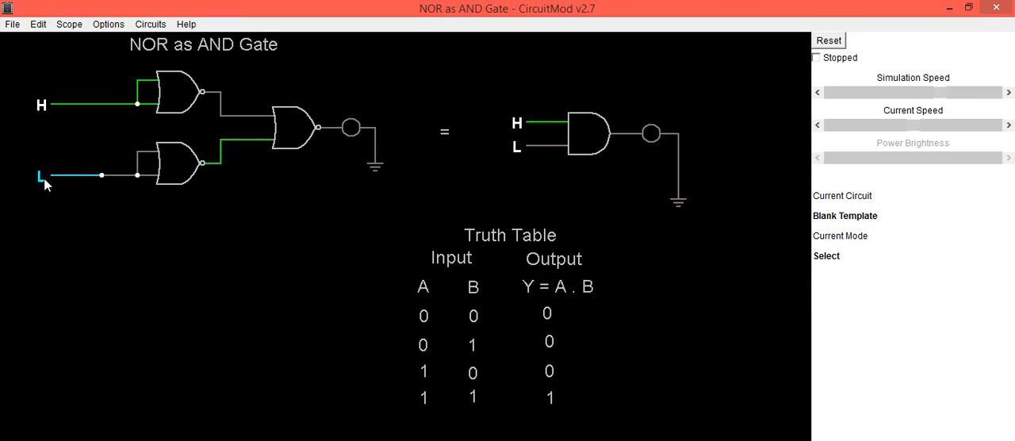
Step: Set input B high in both the NOR circuit and the AND gate so both LEDs light, confirming the 11 row
{"action": "left_click", "coordinate": [40, 174]}
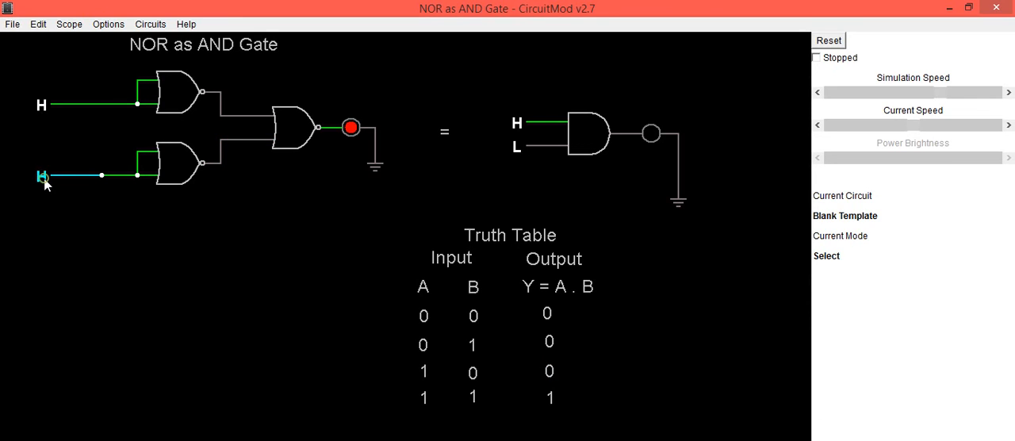
{"action": "left_click", "coordinate": [40, 176]}
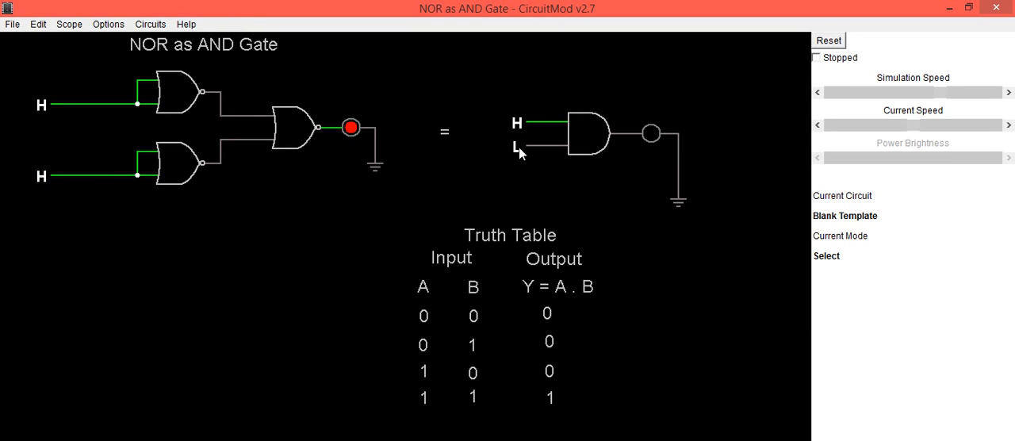
{"action": "left_click", "coordinate": [516, 149]}
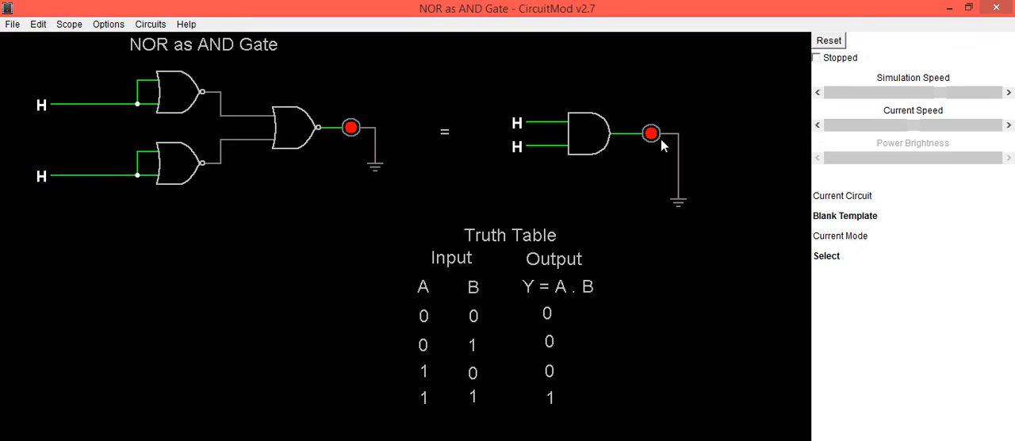
{"action": "mouse_move", "coordinate": [549, 396]}
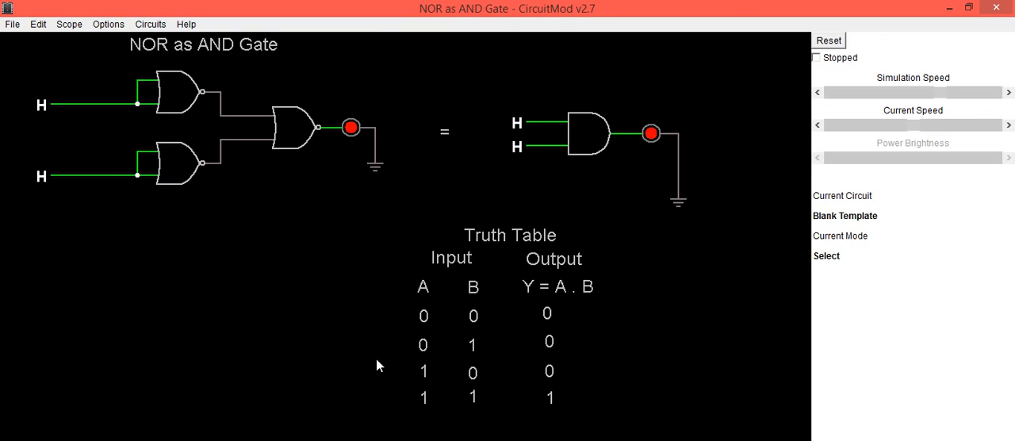
{"action": "left_click", "coordinate": [171, 92]}
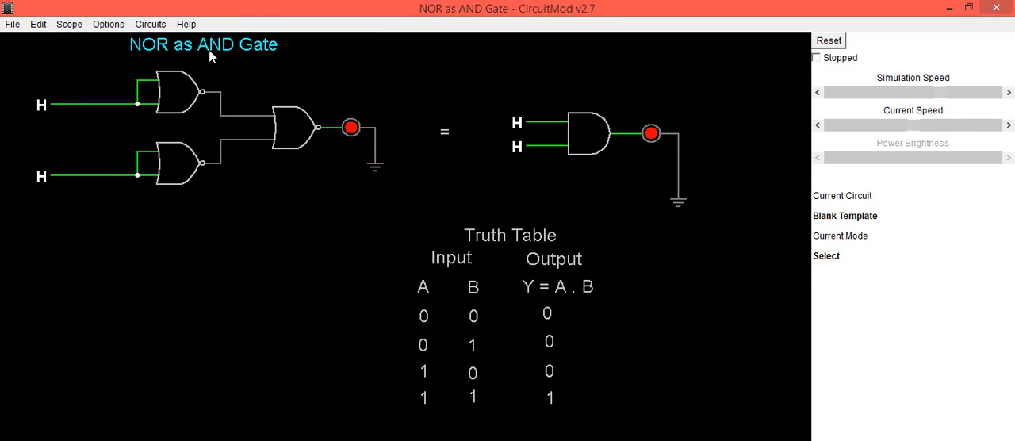
{"action": "mouse_move", "coordinate": [268, 54]}
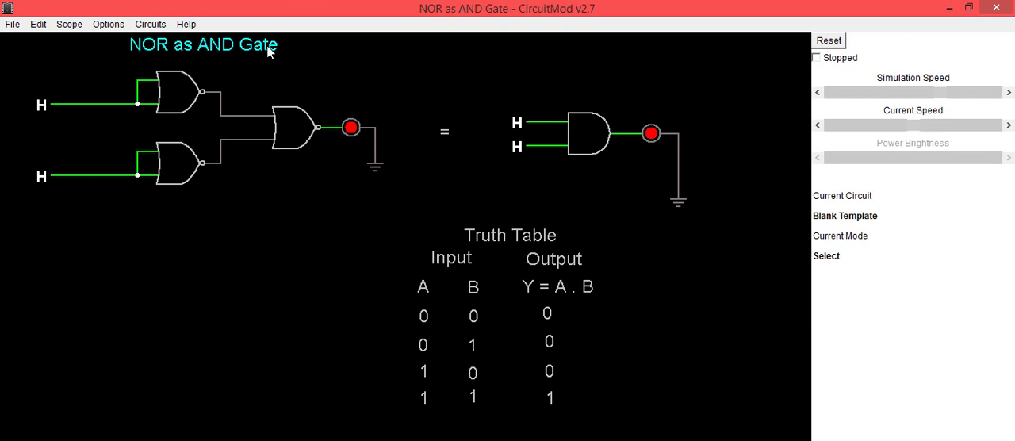
{"action": "left_click", "coordinate": [175, 165]}
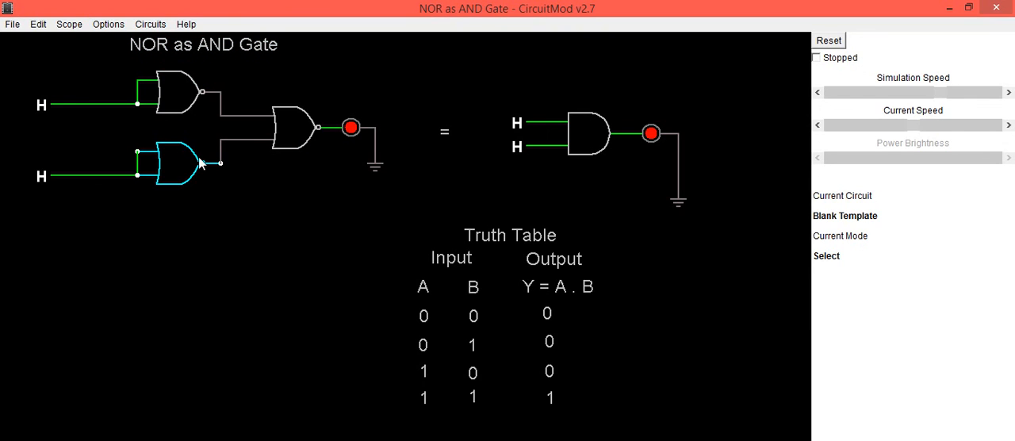